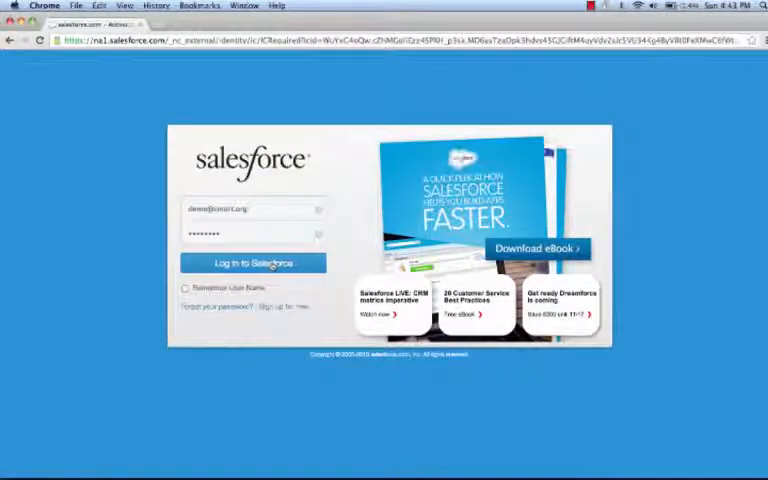
pyautogui.click(252, 264)
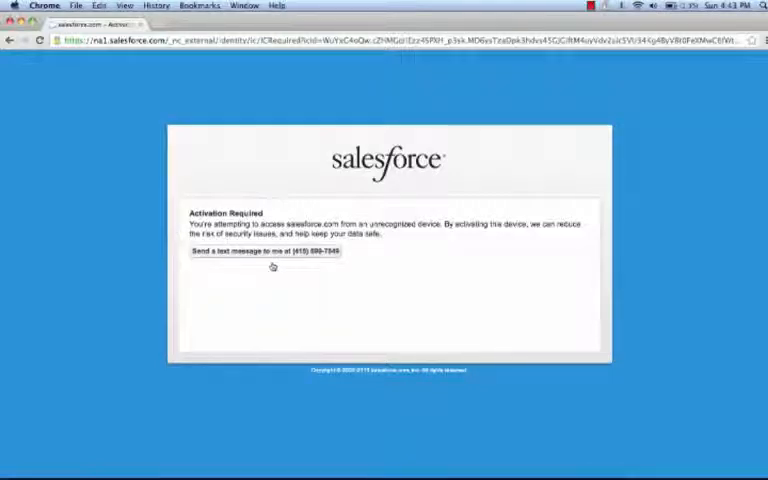
pyautogui.moveTo(276, 262)
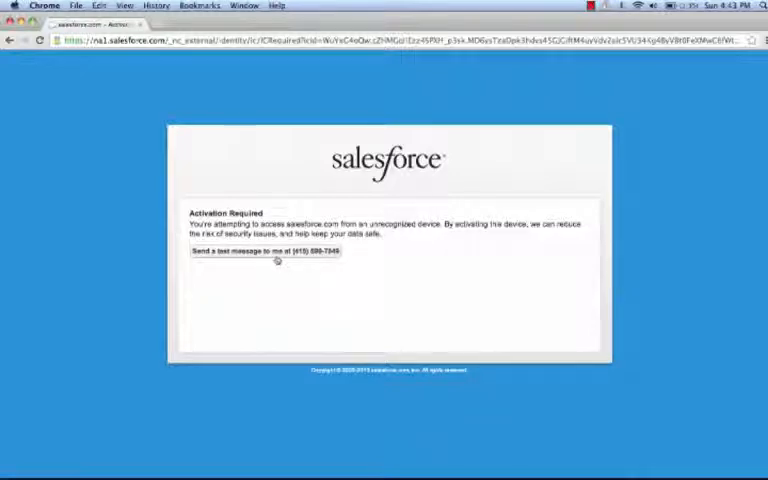
pyautogui.click(260, 252)
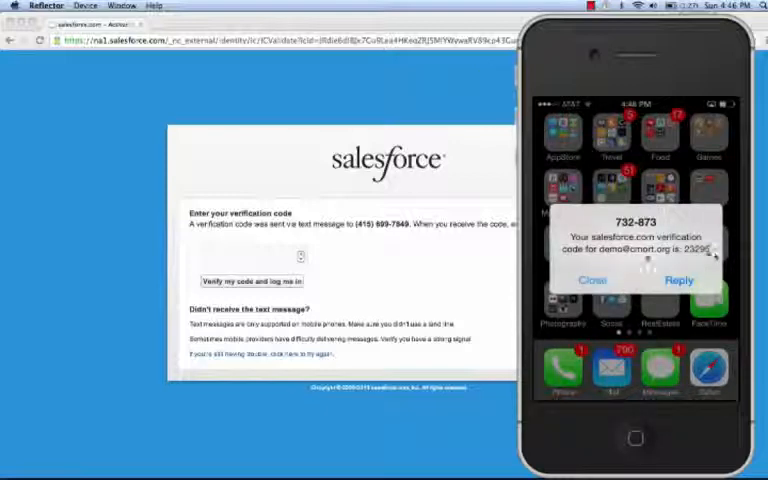
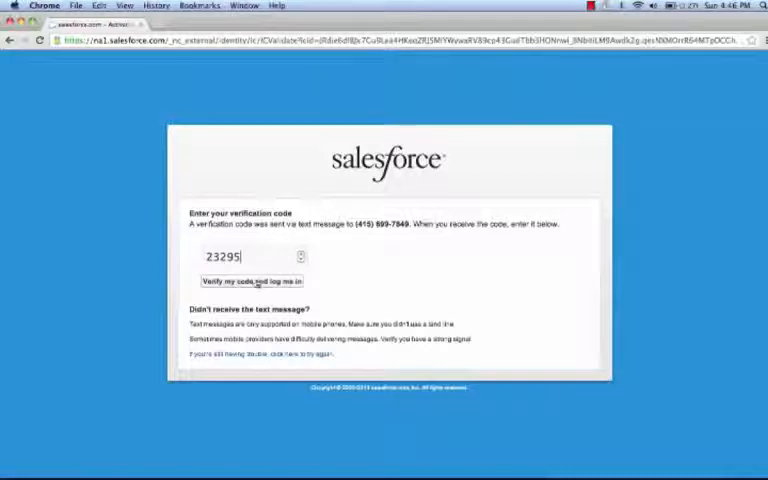
pyautogui.click(250, 280)
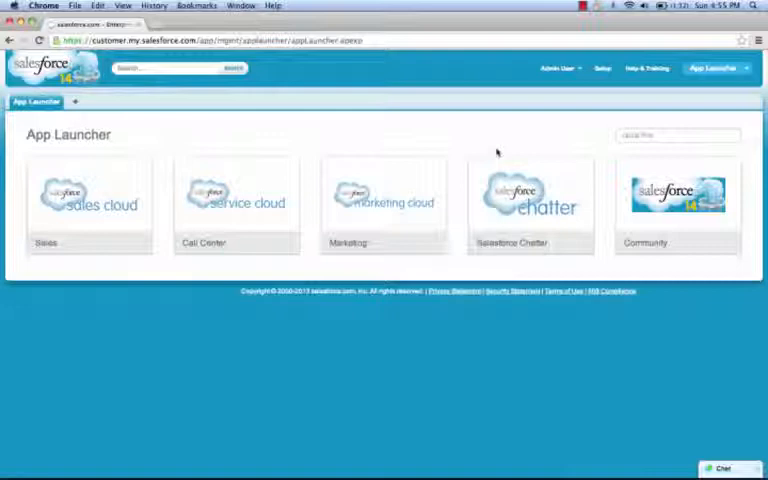
pyautogui.moveTo(618, 108)
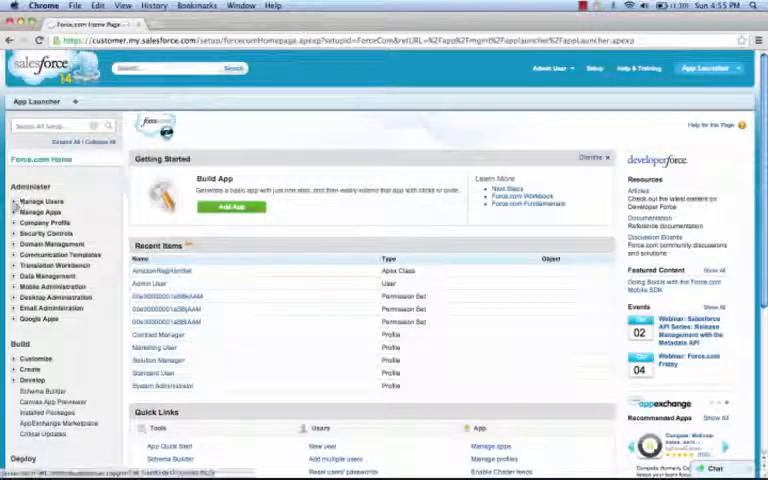
# Create a permission set labelled 'Two Factor Authentication Required' from Manage Users > Permission Sets.
pyautogui.click(44, 200)
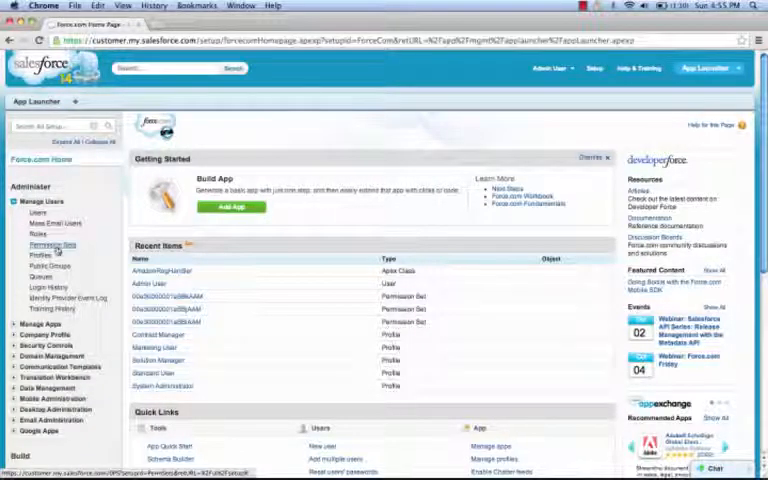
pyautogui.click(52, 244)
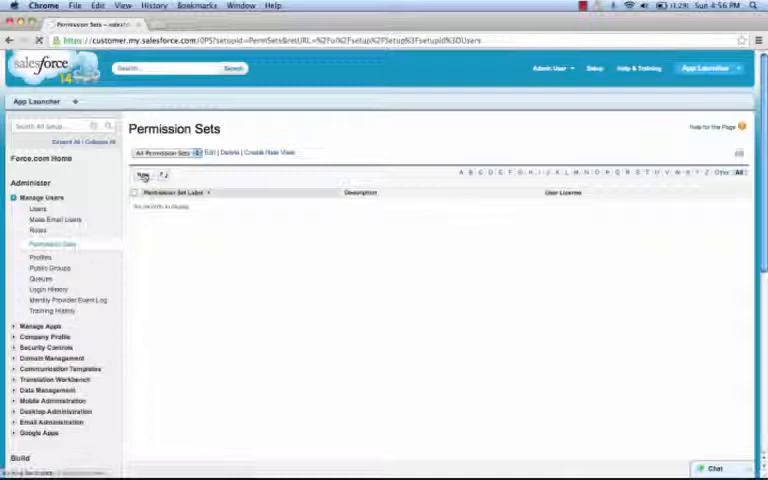
pyautogui.click(144, 174)
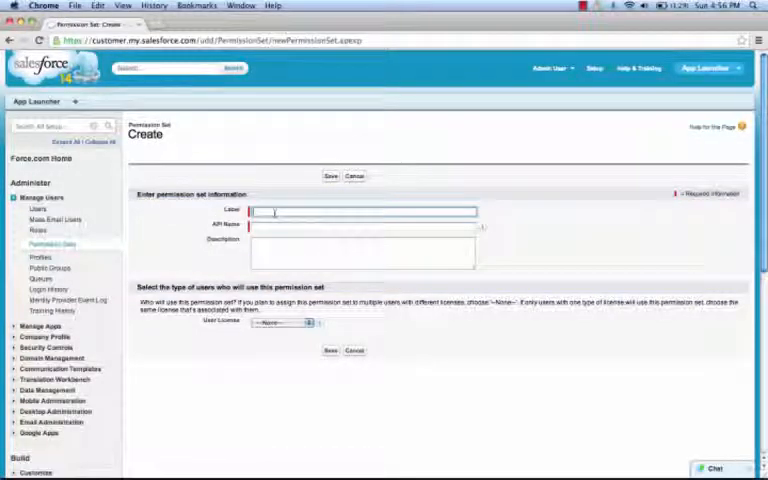
pyautogui.click(280, 322)
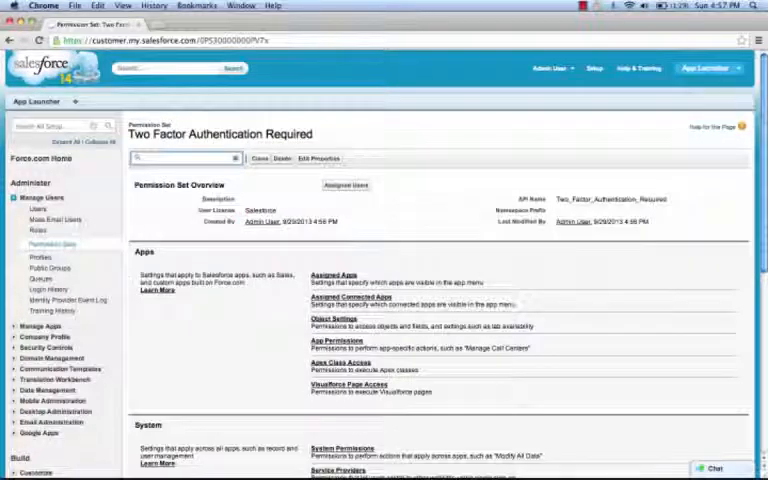
# Find 'Two' and show the Two-Factor Authentication for User Interface Logins system permission.
pyautogui.write('Two')
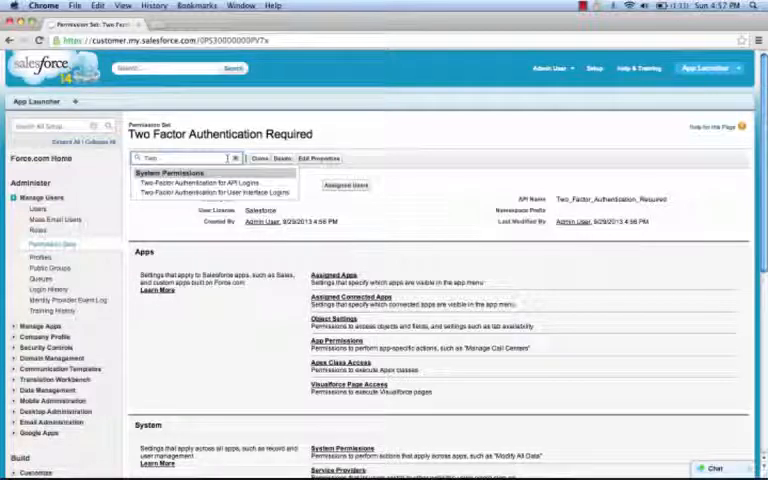
pyautogui.click(208, 192)
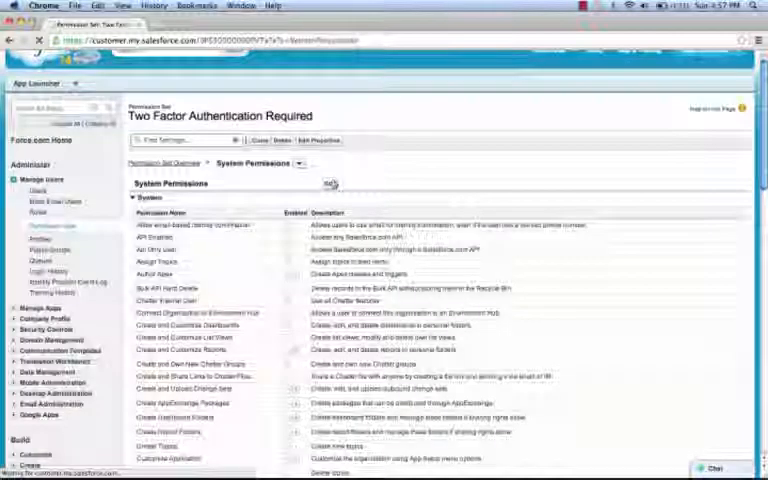
pyautogui.scroll(-3)
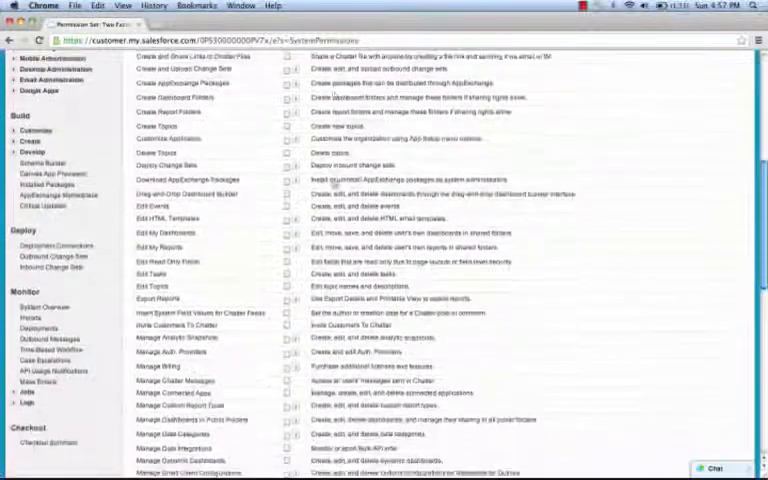
pyautogui.scroll(-3)
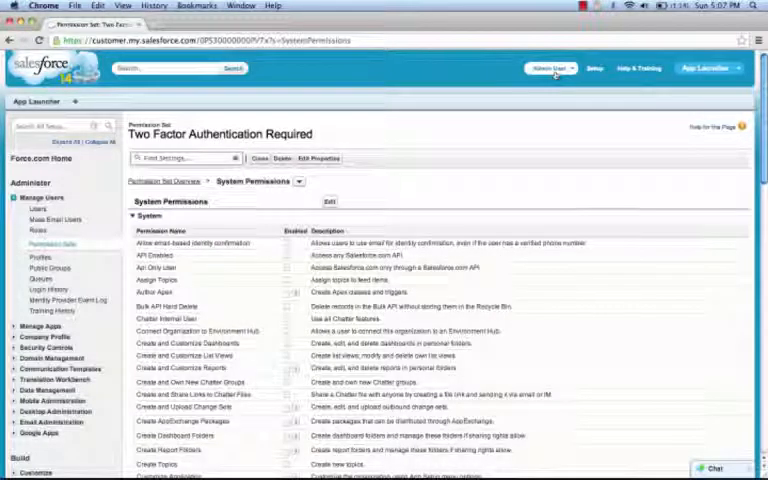
# Reach the admin user's Advanced User Details via My Settings.
pyautogui.click(548, 68)
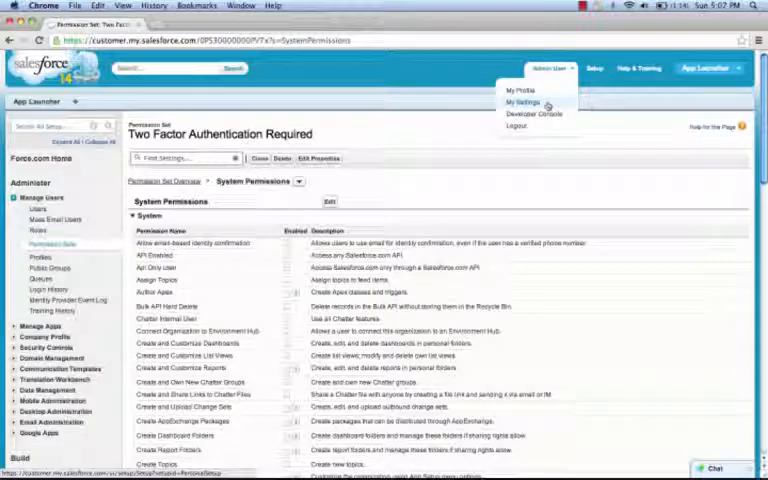
pyautogui.click(528, 102)
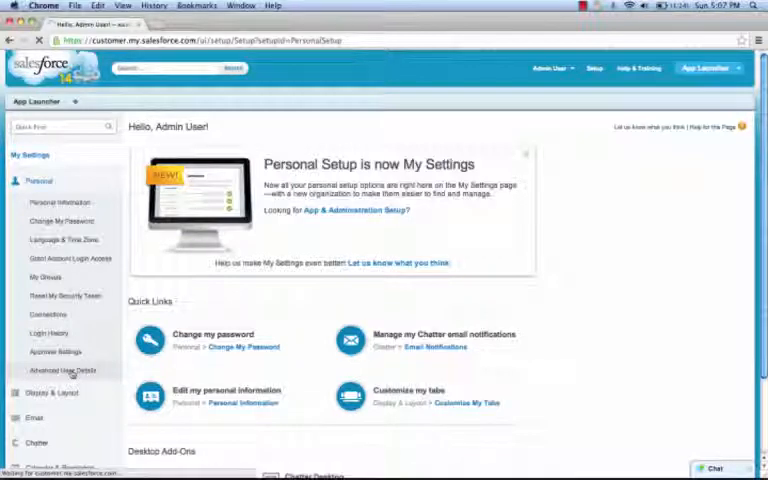
pyautogui.click(64, 370)
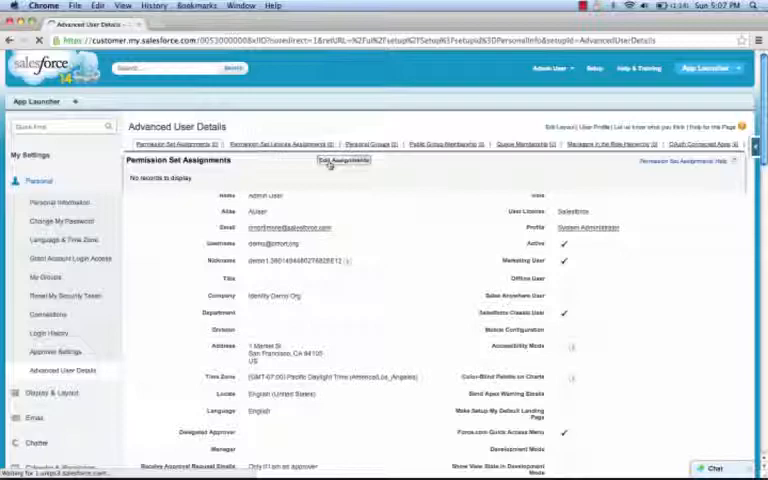
# Assign the Two Factor Authentication Required permission set, save, and sign out to test it.
pyautogui.click(344, 160)
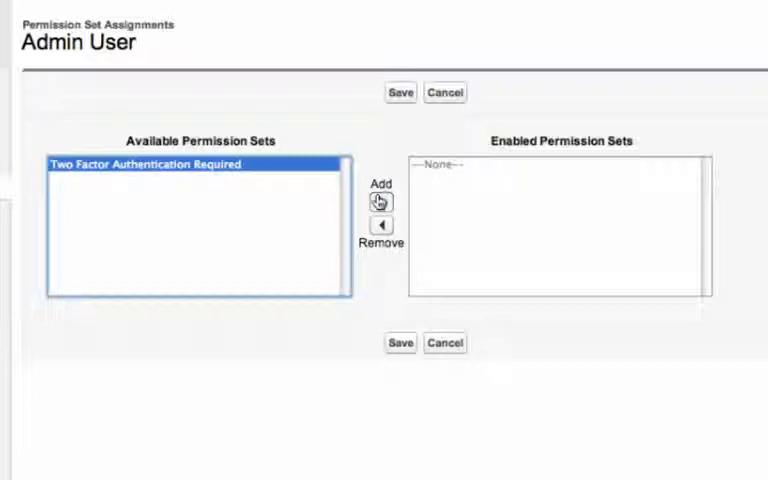
pyautogui.click(380, 202)
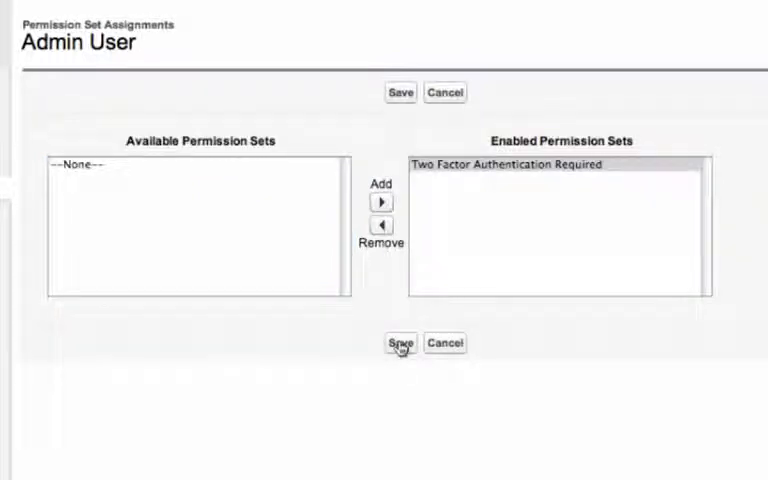
pyautogui.click(400, 342)
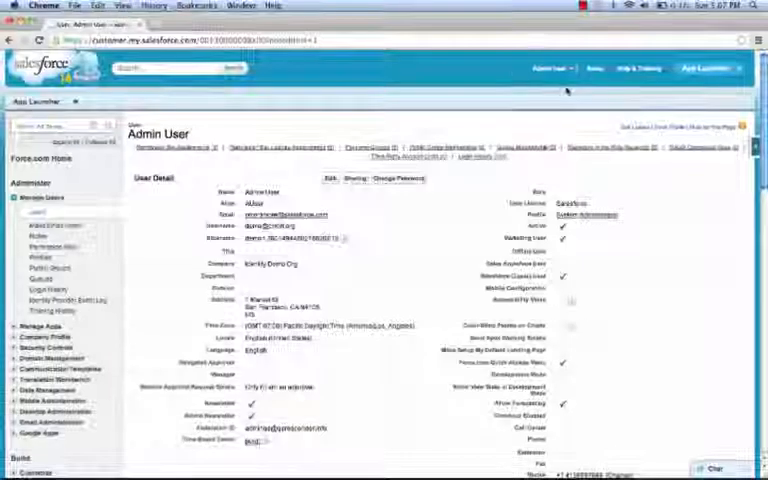
pyautogui.click(552, 68)
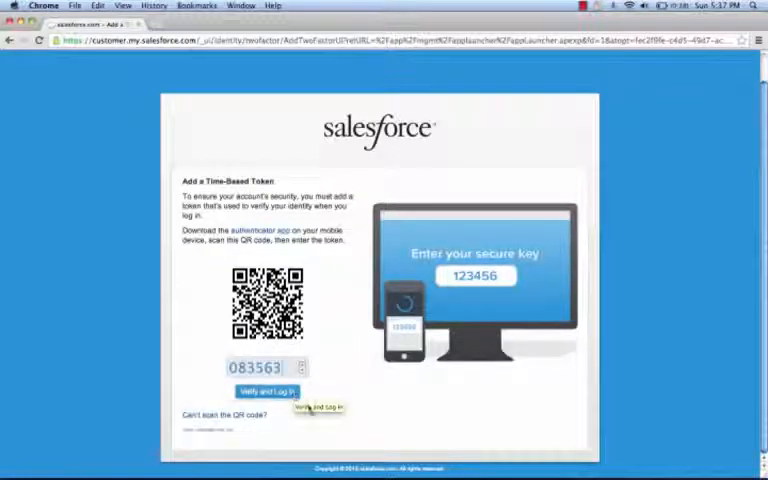
# Confirm the authenticator app code to register the time-based token and log in.
pyautogui.click(264, 392)
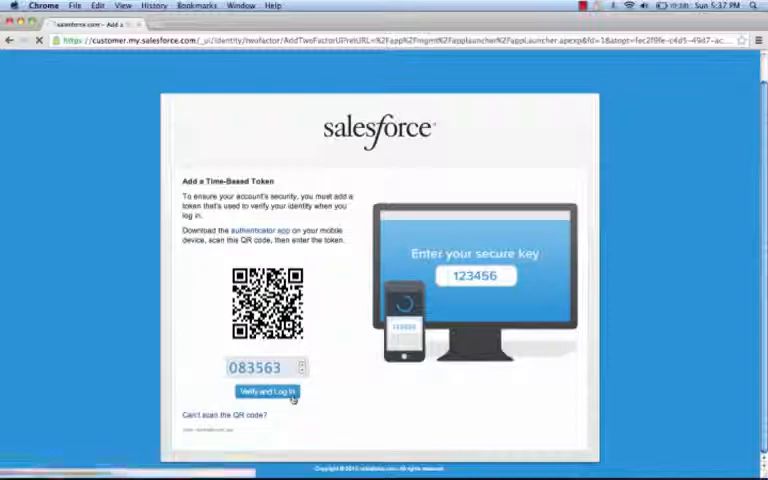
pyautogui.click(264, 392)
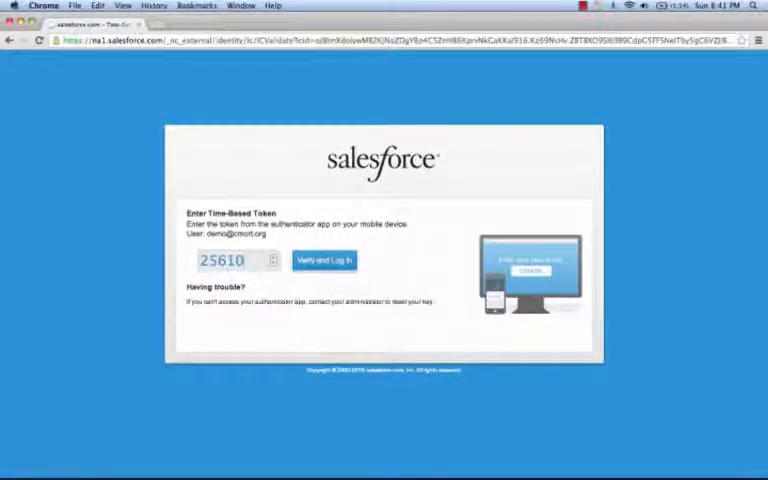
# Verify the time-based token from the authenticator app to finish signing in.
pyautogui.click(324, 260)
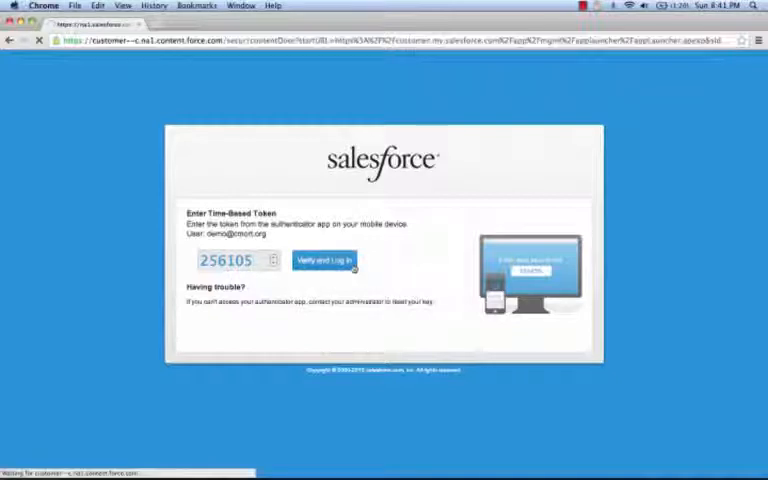
pyautogui.click(324, 260)
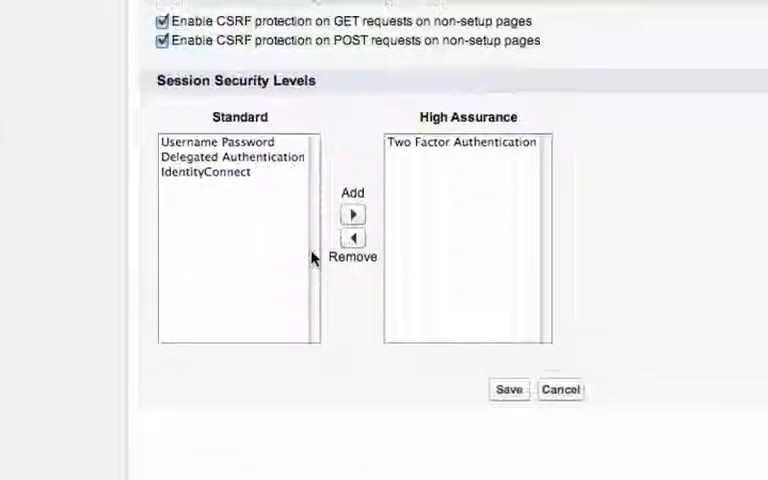
pyautogui.moveTo(340, 120)
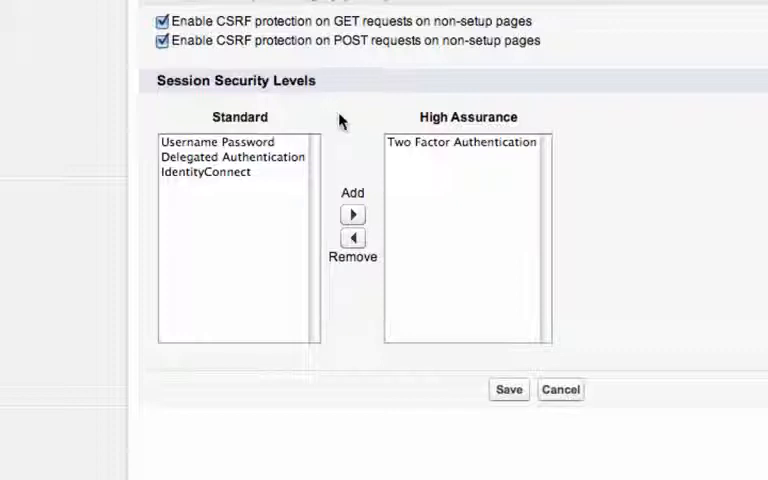
pyautogui.moveTo(268, 124)
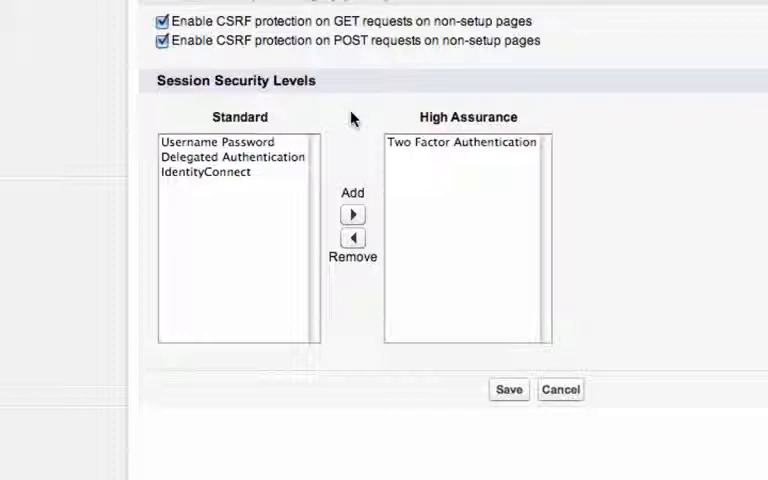
pyautogui.moveTo(296, 144)
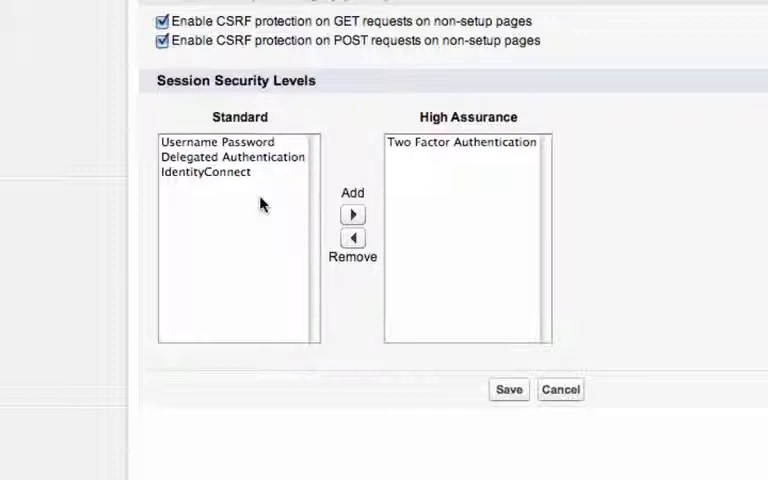
pyautogui.moveTo(256, 138)
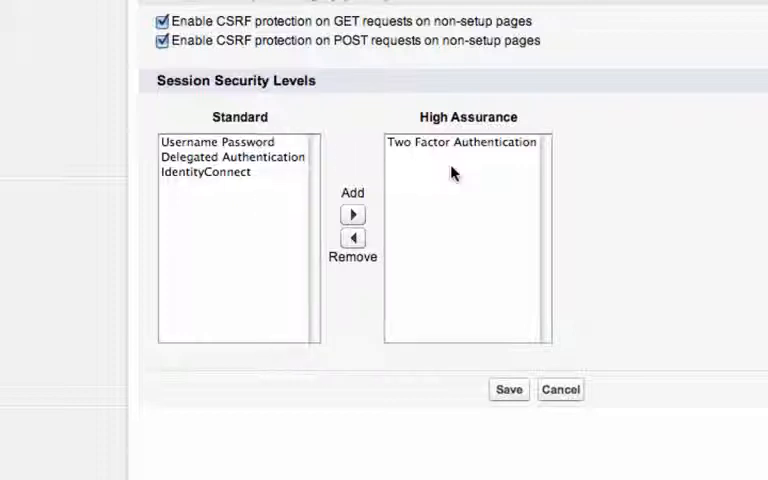
pyautogui.moveTo(444, 174)
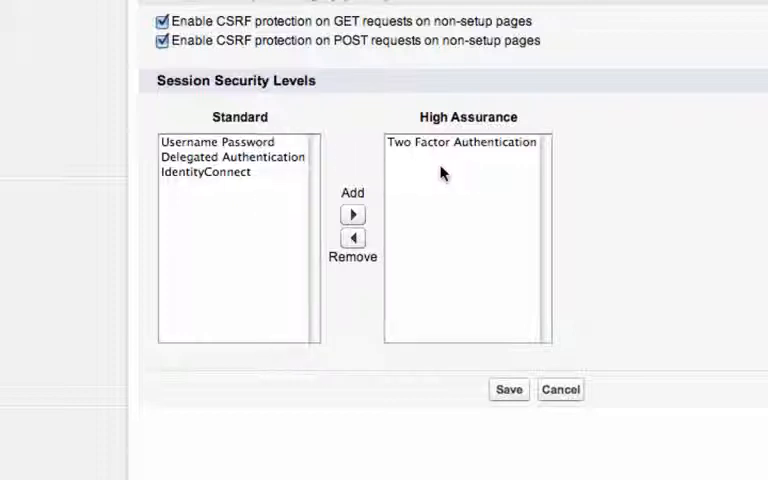
pyautogui.moveTo(272, 188)
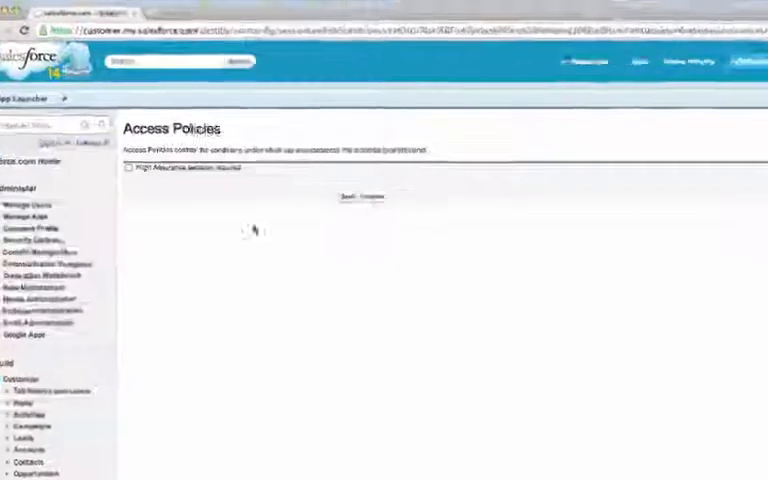
# Require a high assurance session for Reports and Dashboards, blocking others, and save the policy.
pyautogui.click(104, 192)
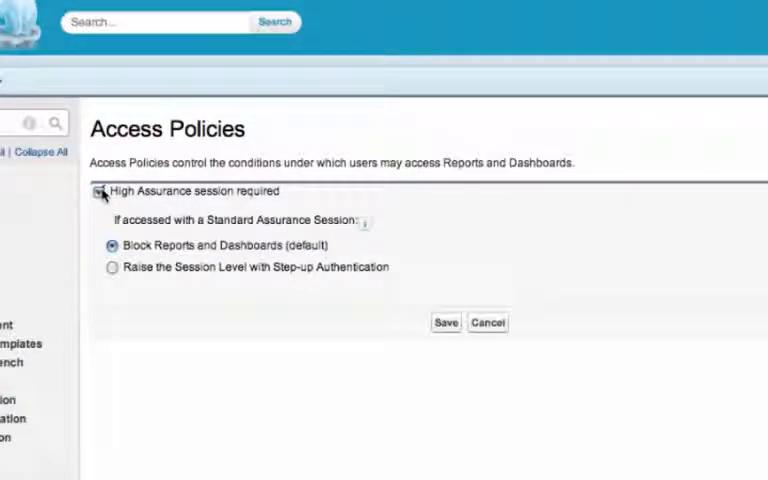
pyautogui.click(100, 192)
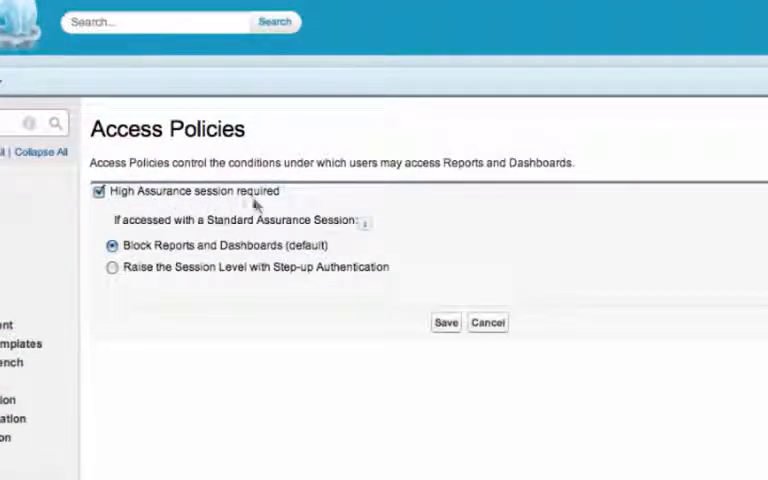
pyautogui.moveTo(220, 240)
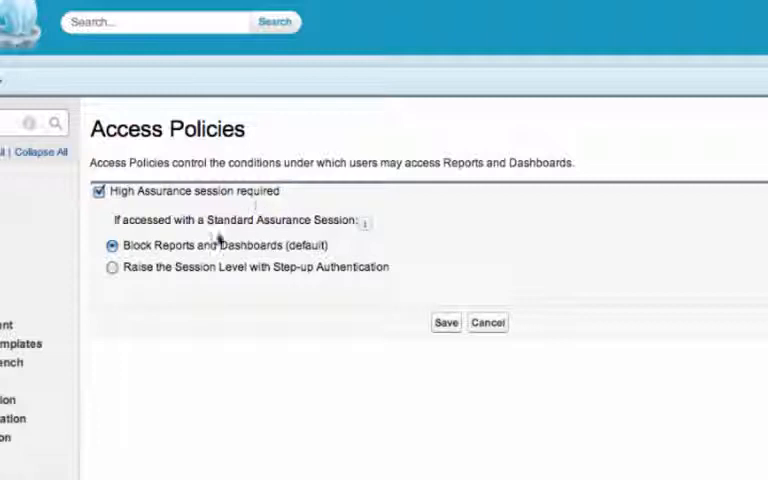
pyautogui.click(112, 268)
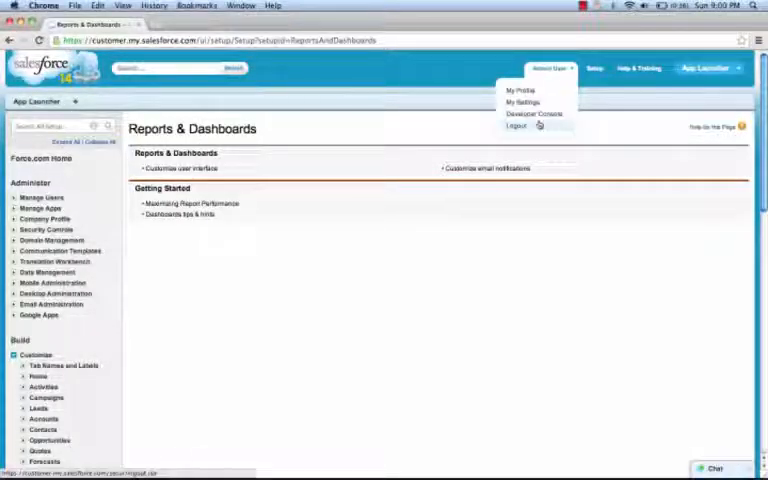
# Sign in as the standard user, enter Reports, and verify via the mobile authenticator token.
pyautogui.click(516, 126)
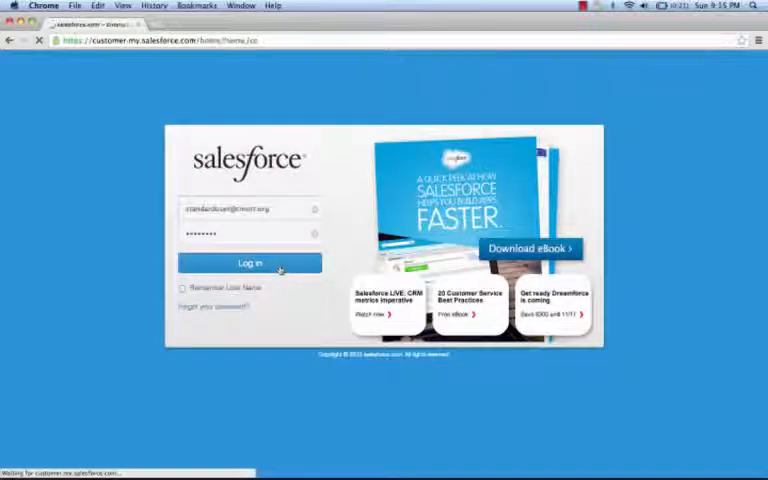
pyautogui.click(248, 264)
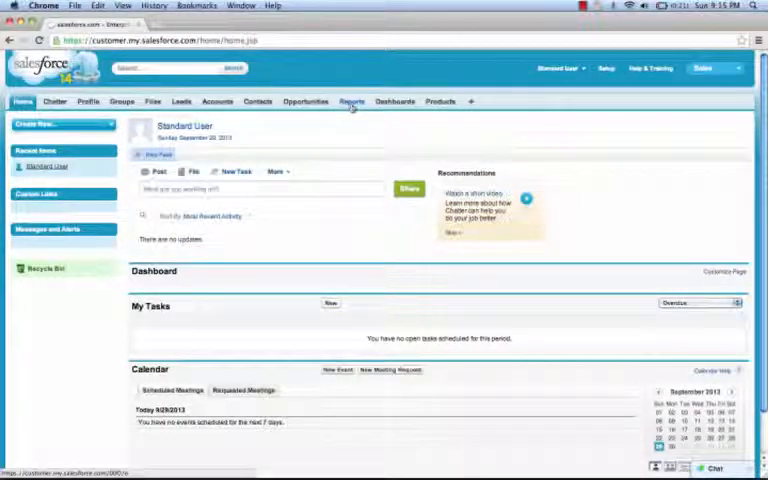
pyautogui.click(352, 100)
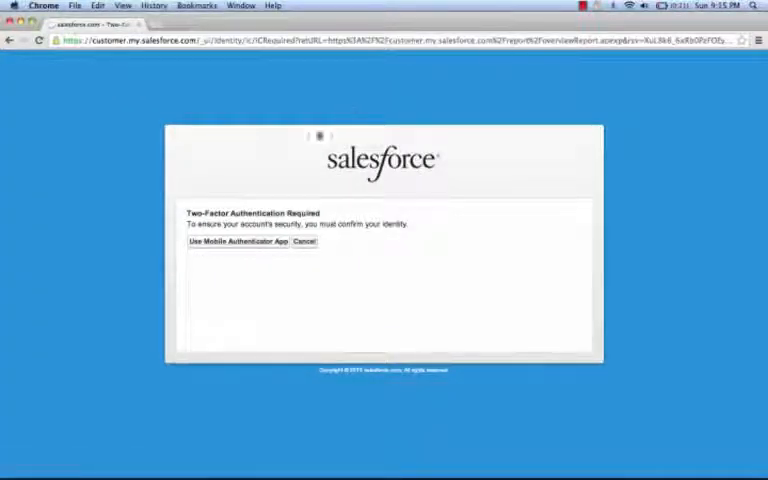
pyautogui.click(236, 242)
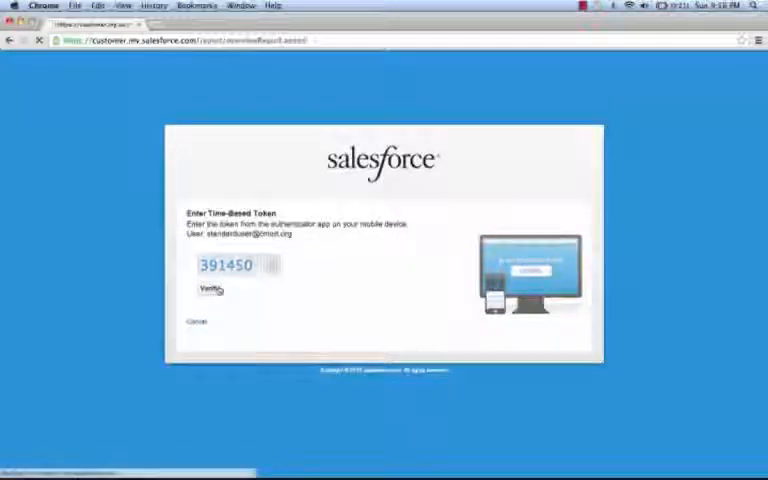
pyautogui.click(204, 288)
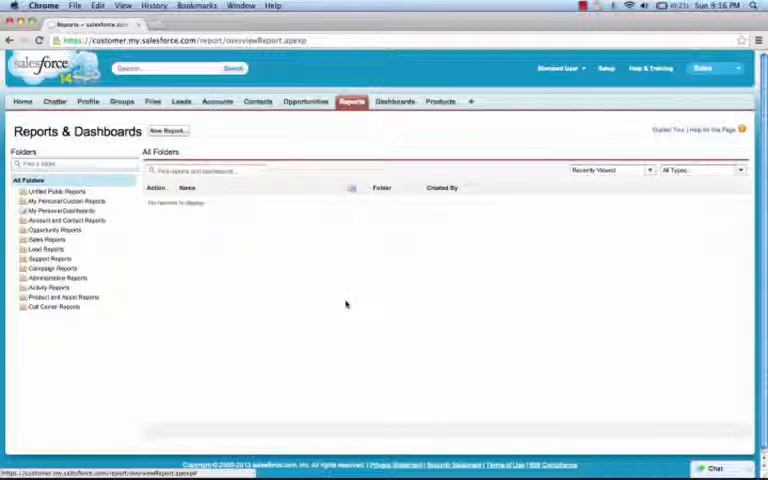
pyautogui.moveTo(580, 100)
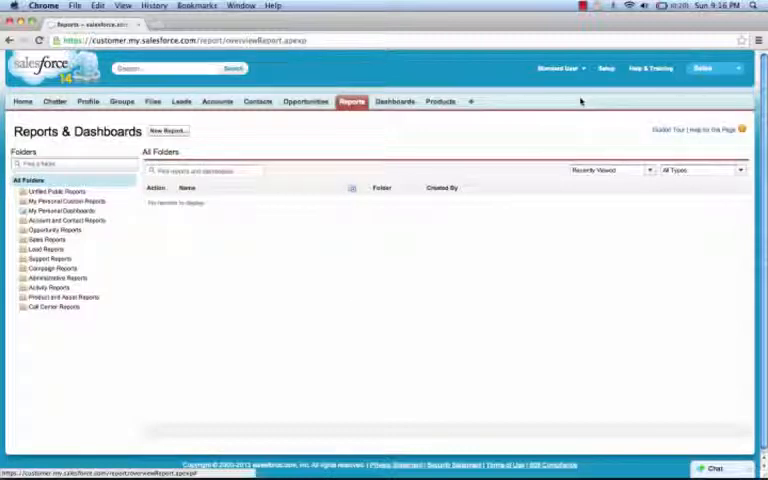
# Reach the standard user's Advanced User Details through My Settings > Personal.
pyautogui.click(560, 68)
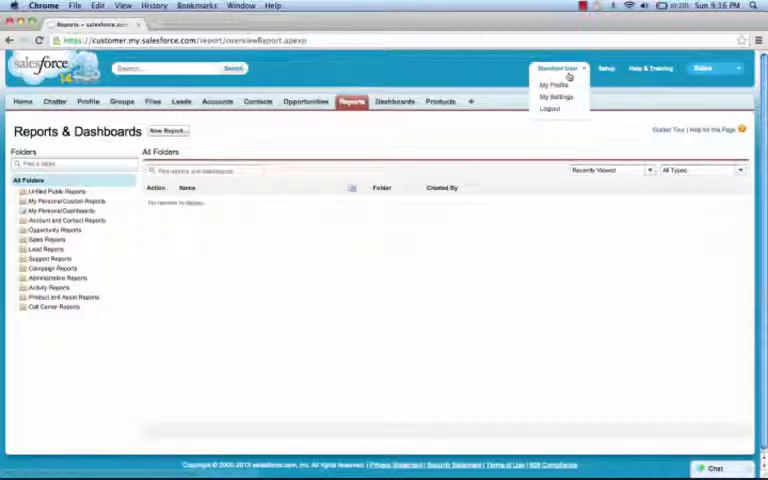
pyautogui.click(556, 96)
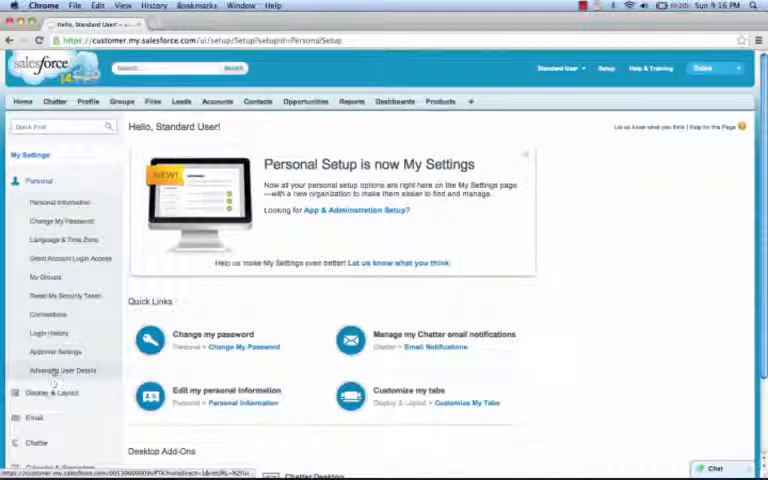
pyautogui.click(62, 370)
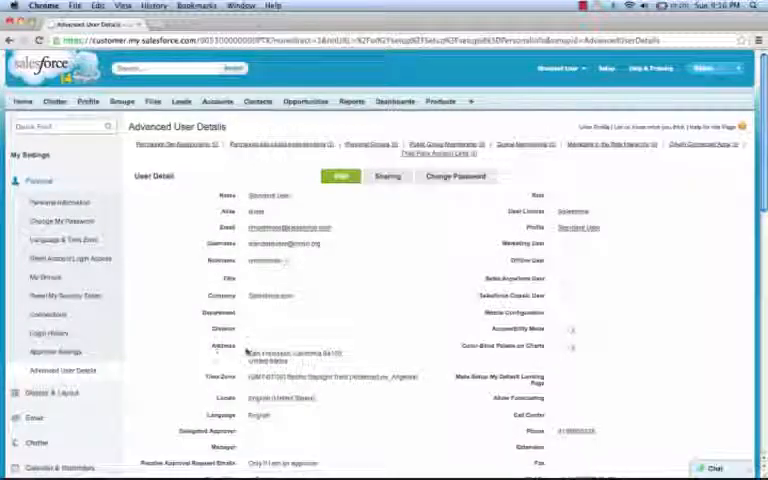